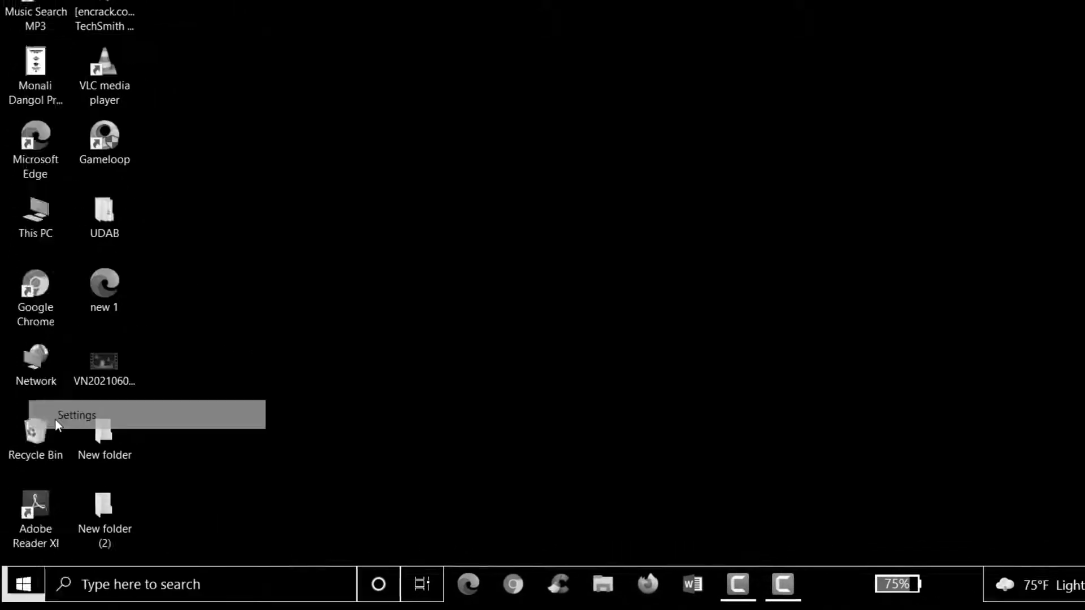
Uncheck Invert colors in Ease of Access Magnifier settings, keeping edge smoothing enabled.
{"action": "left_click", "coordinate": [77, 415]}
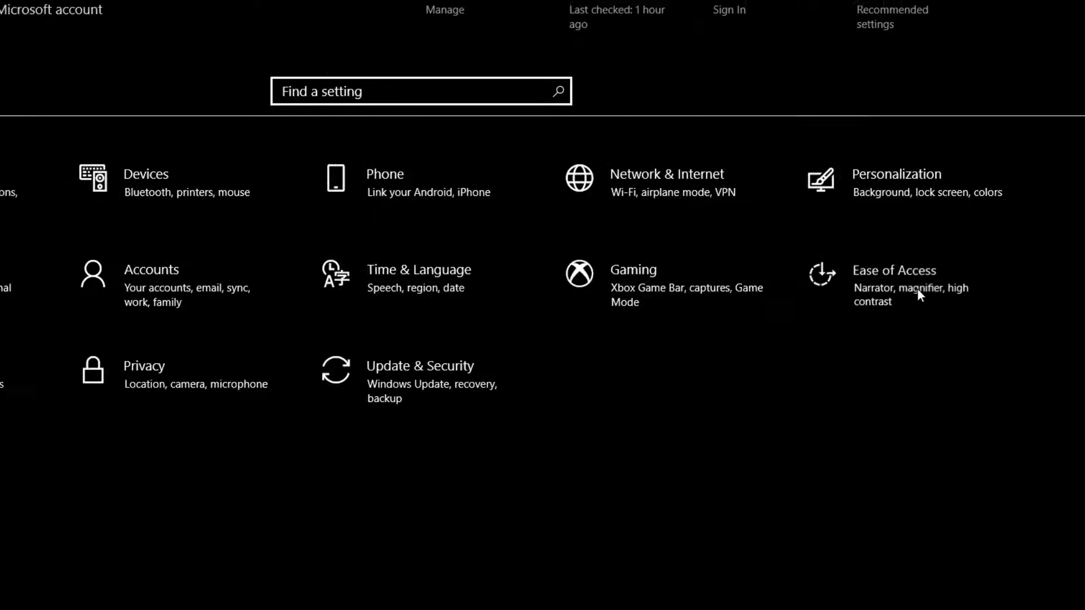
{"action": "left_click", "coordinate": [893, 271]}
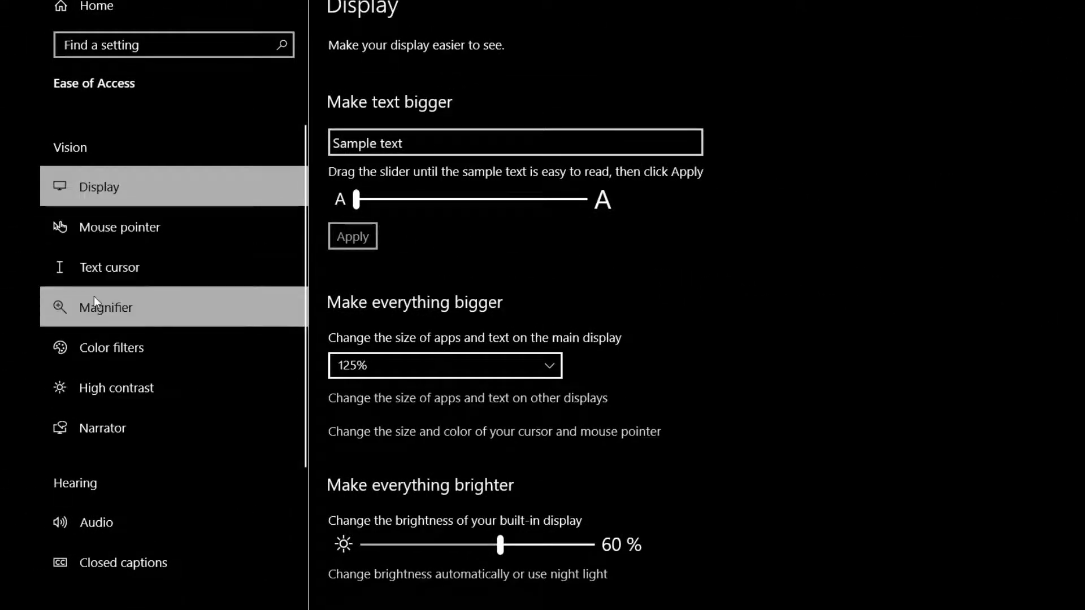
{"action": "left_click", "coordinate": [105, 307]}
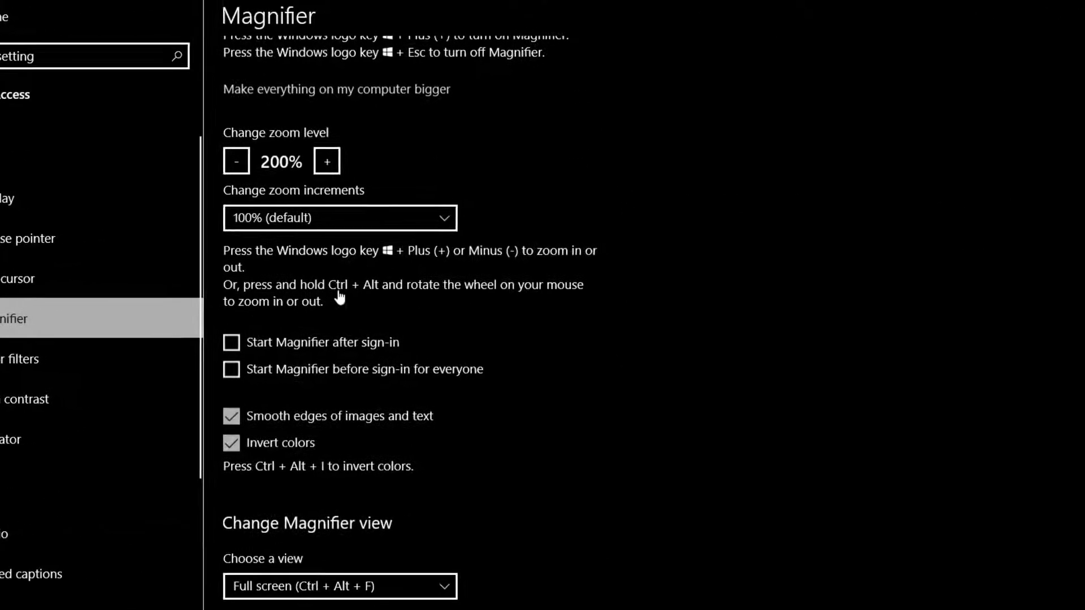
{"action": "scroll", "scroll_direction": "down", "scroll_amount": 3}
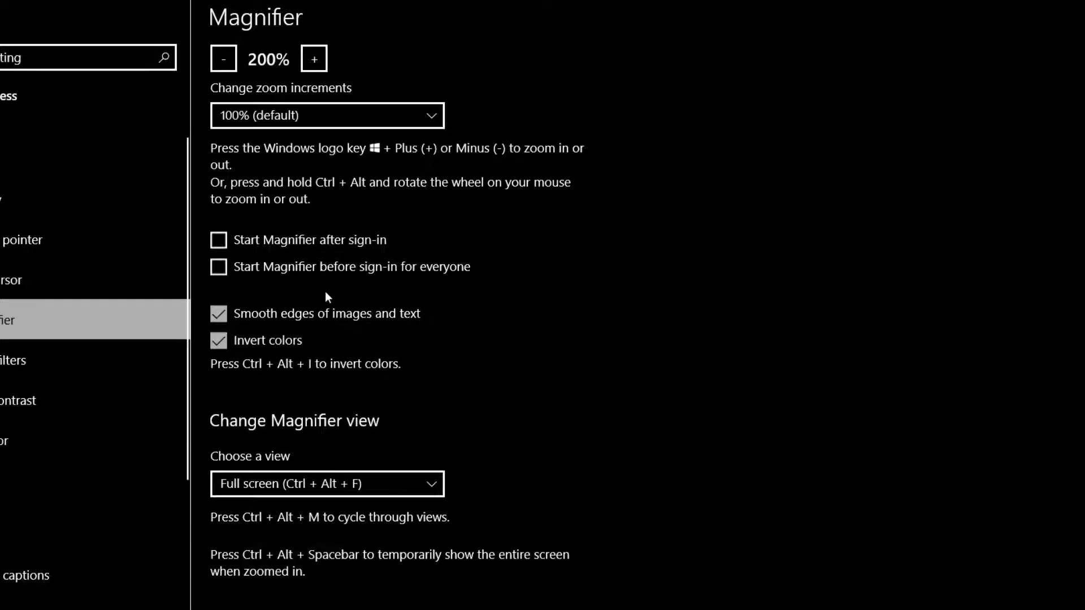
{"action": "scroll", "scroll_direction": "down", "scroll_amount": 3}
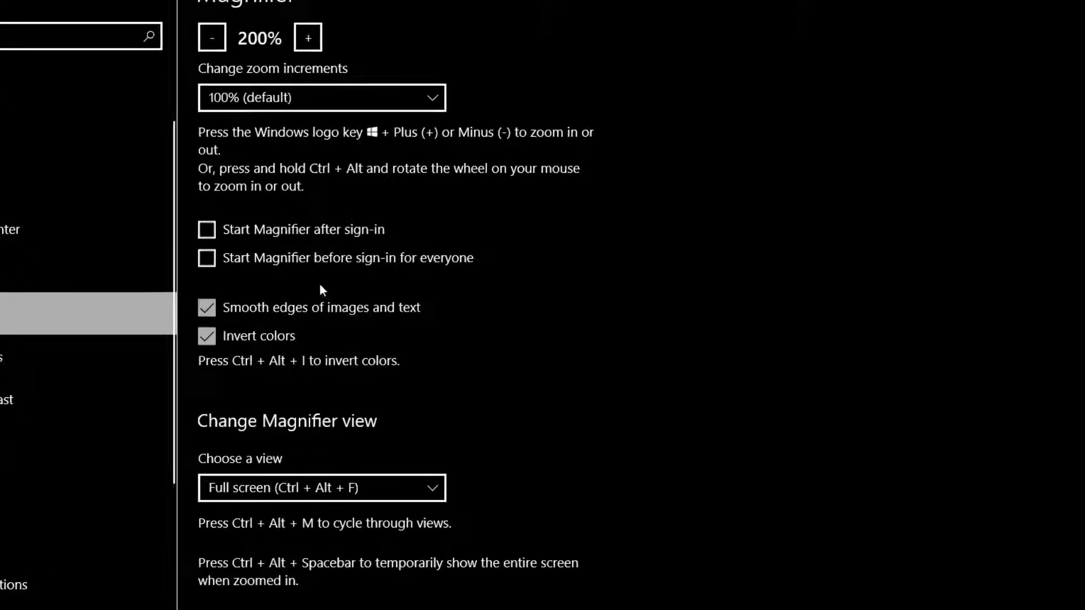
{"action": "scroll", "scroll_direction": "down", "scroll_amount": 3}
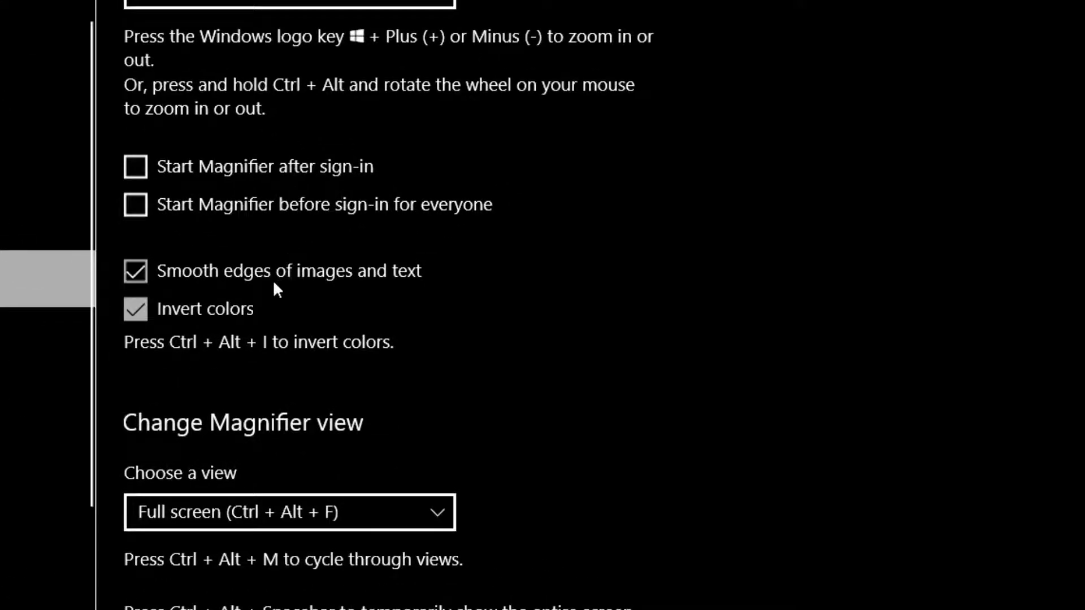
{"action": "left_click", "coordinate": [135, 308]}
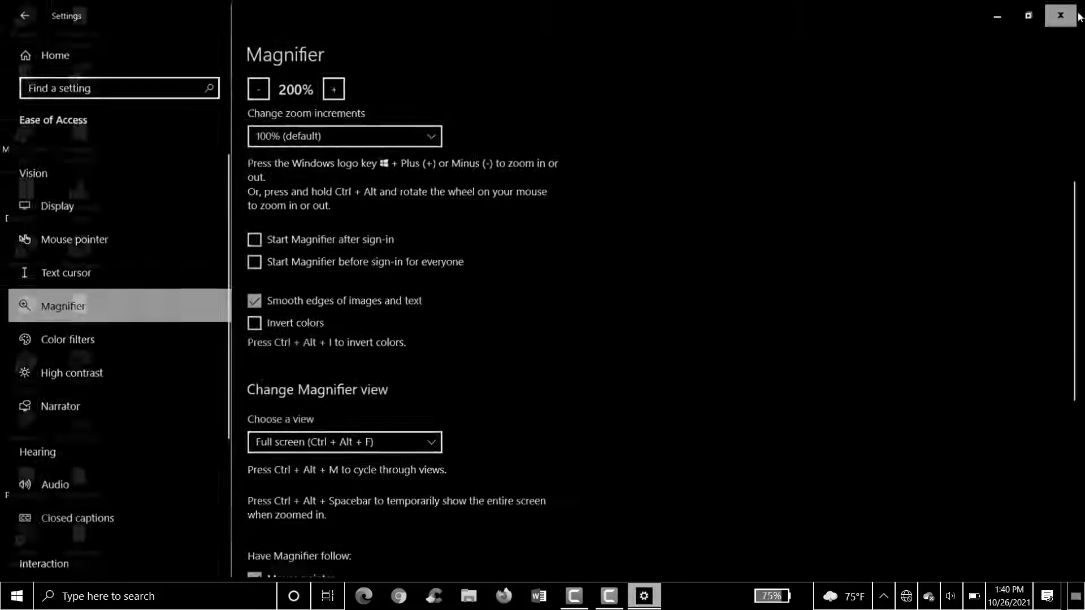
Reopen Settings and toggle Turn on high contrast to Off under Ease of Access.
{"action": "left_click", "coordinate": [1059, 16]}
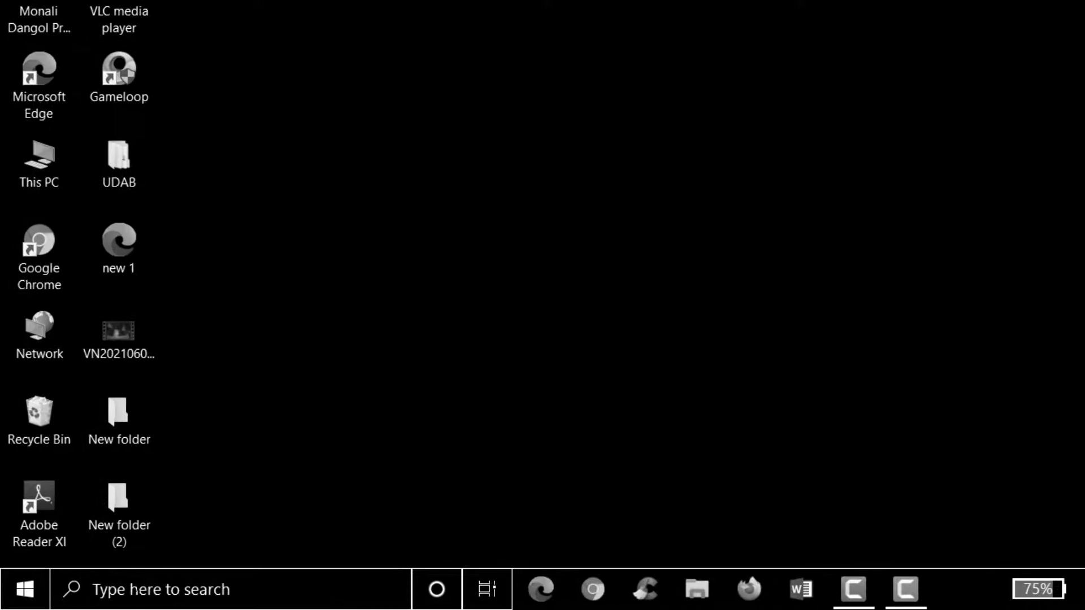
{"action": "right_click", "coordinate": [25, 588]}
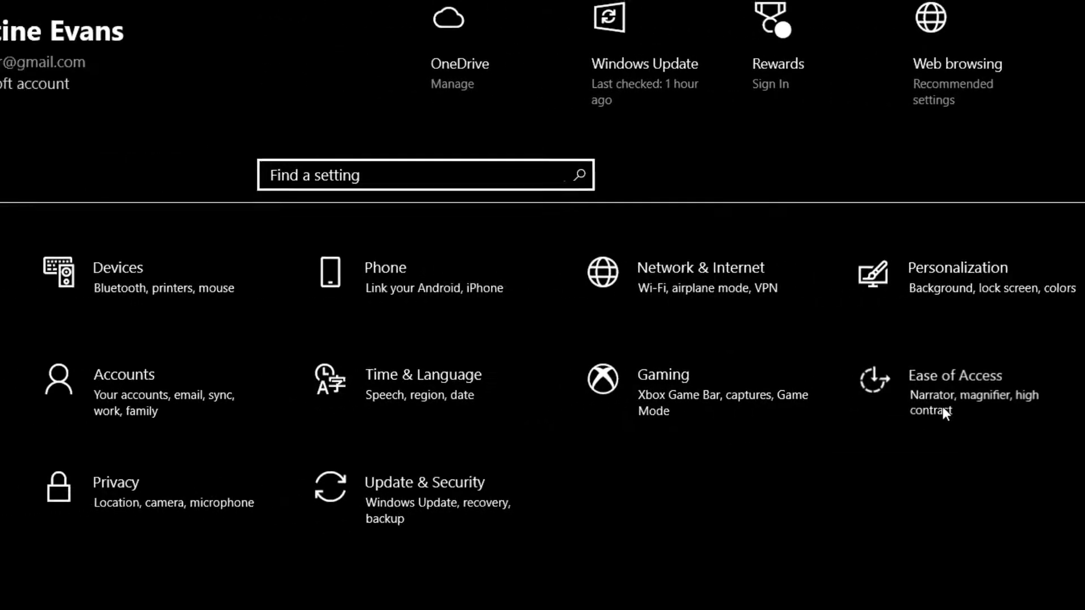
{"action": "left_click", "coordinate": [954, 376]}
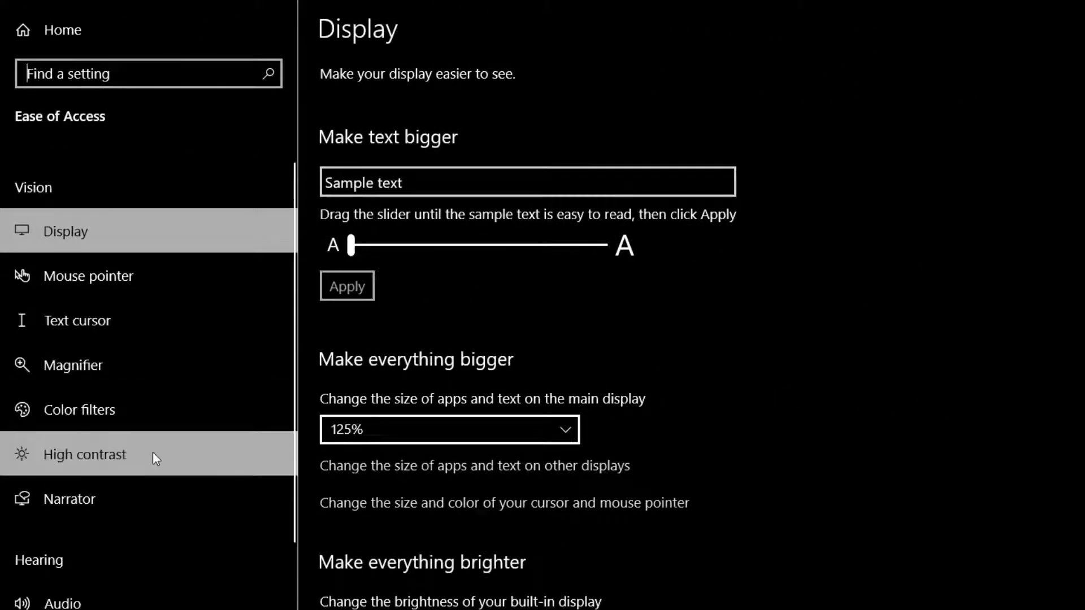
{"action": "left_click", "coordinate": [83, 455]}
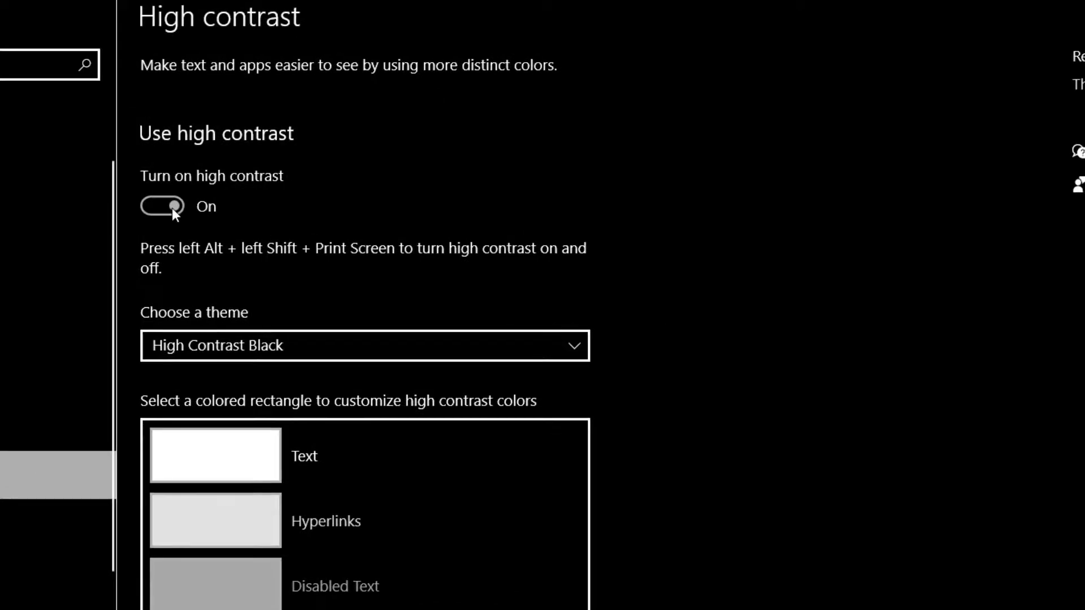
{"action": "left_click", "coordinate": [162, 206]}
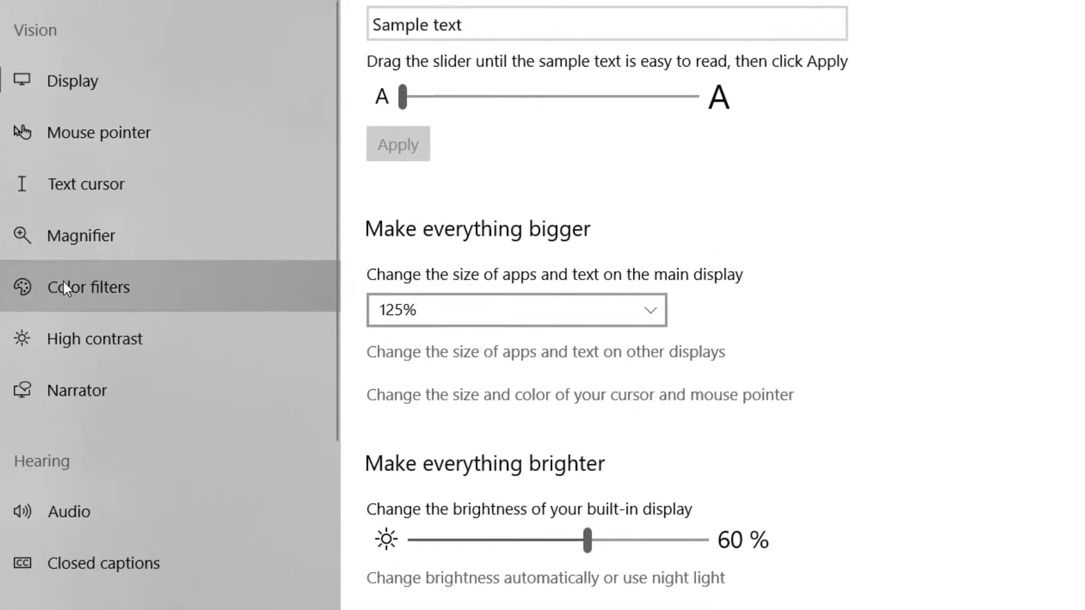
Toggle Turn on color filters to Off, removing the grayscale filter.
{"action": "left_click", "coordinate": [88, 287]}
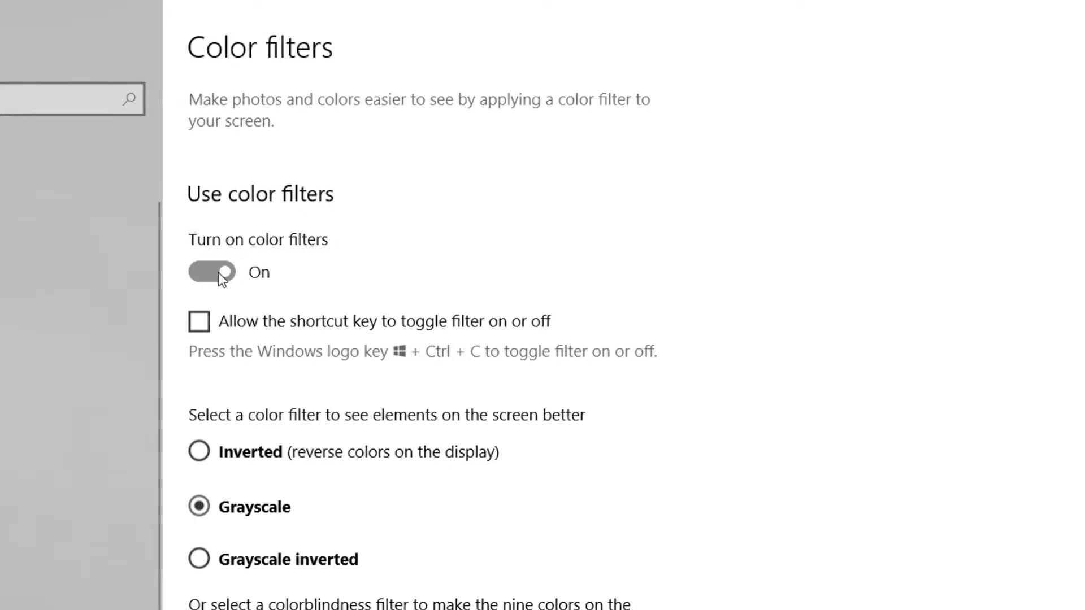
{"action": "left_click", "coordinate": [211, 272]}
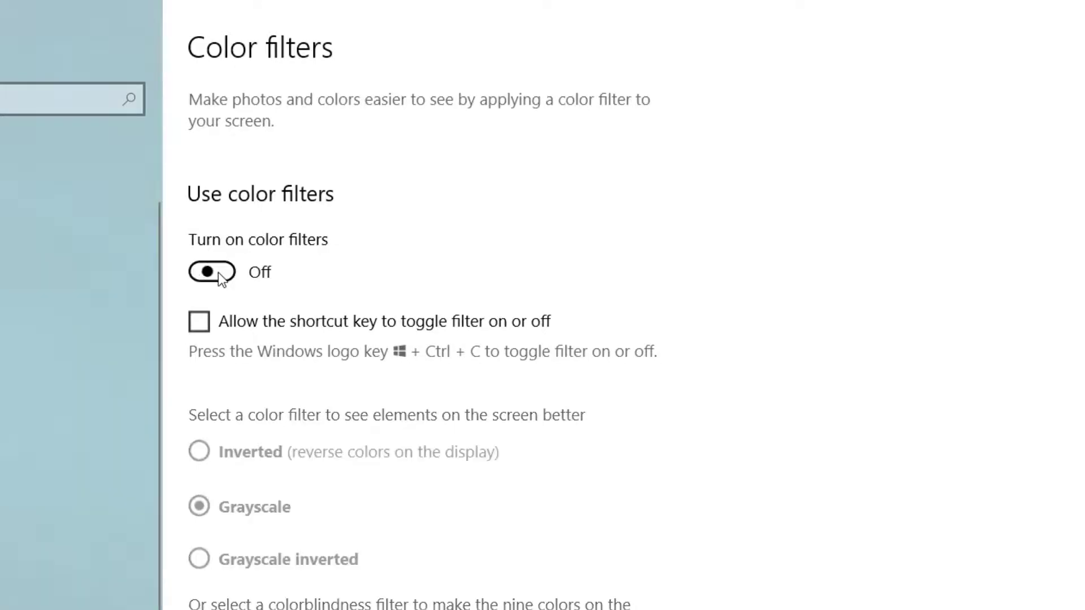